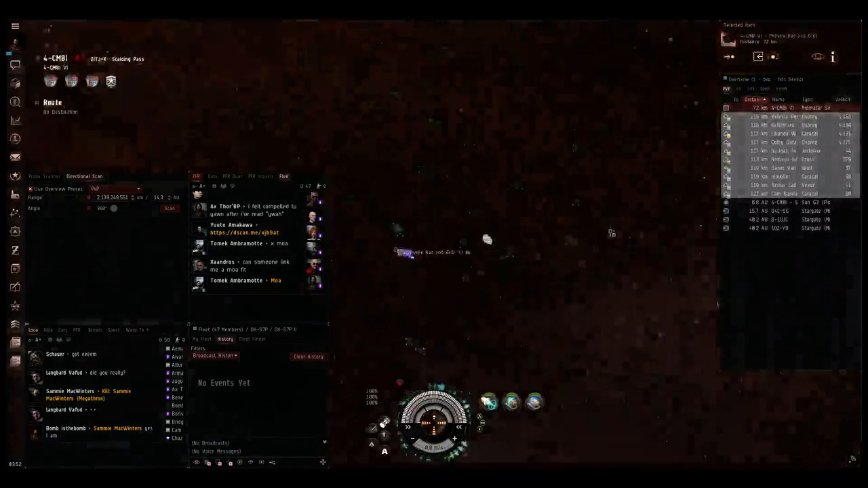
Warp to the Phoebe Bar and Grill bookmark, then re-warp landing within 10 km.
right_click(407, 248)
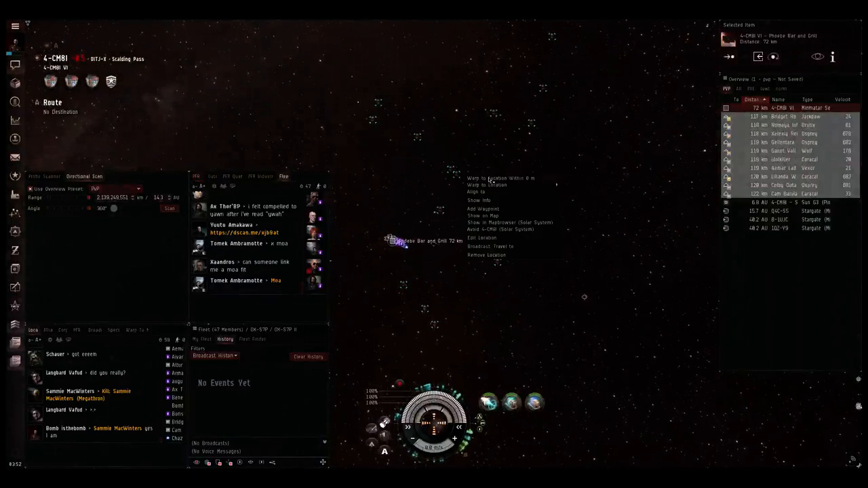
click(487, 185)
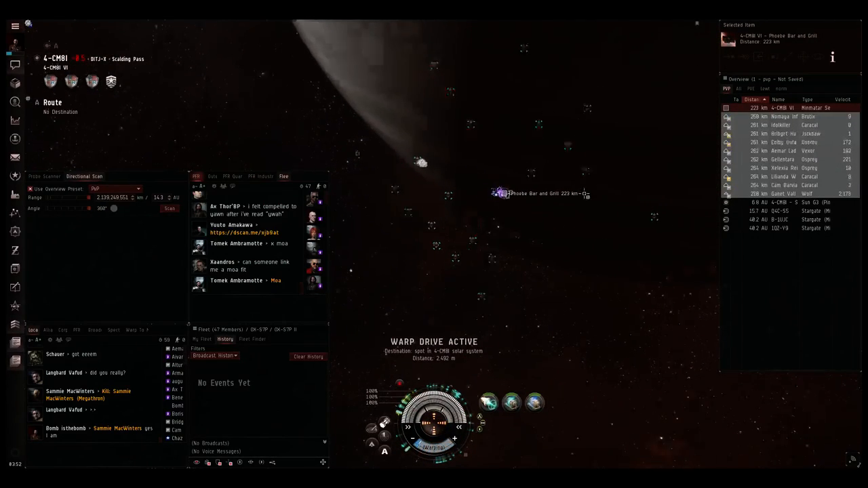
right_click(506, 194)
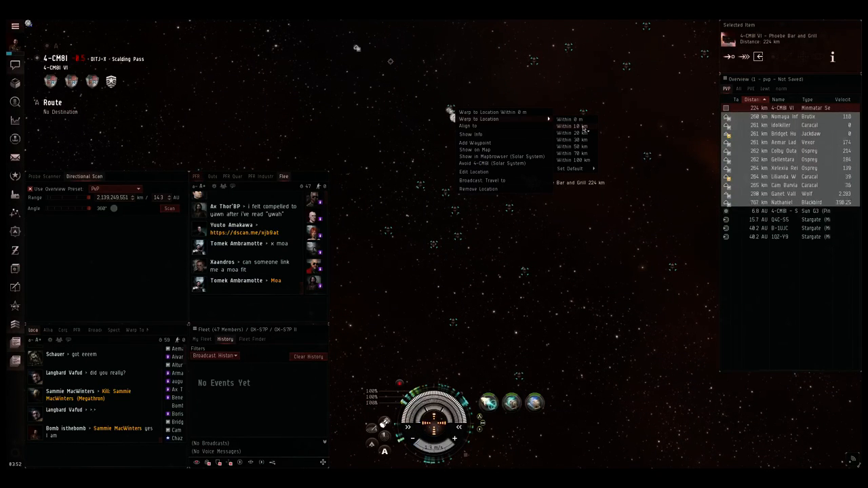
click(570, 126)
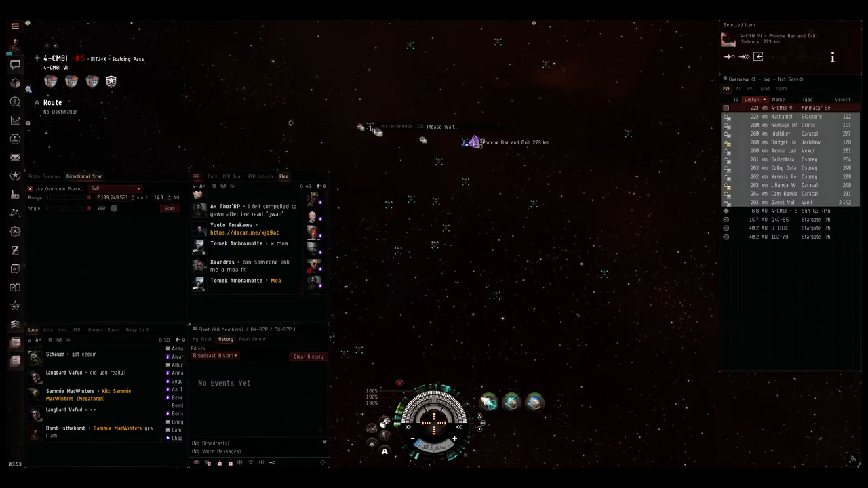
Bring up the Phoebe Bar and Grill bookmark's action menu again.
right_click(370, 127)
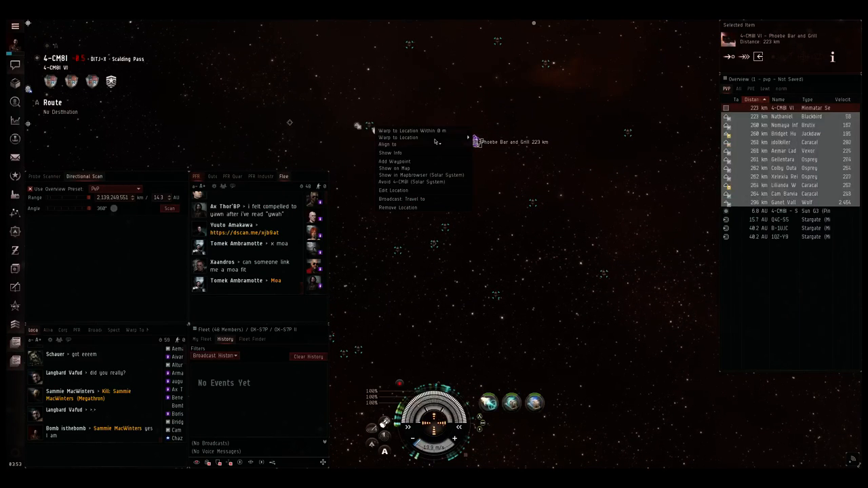
mouse_move(398, 137)
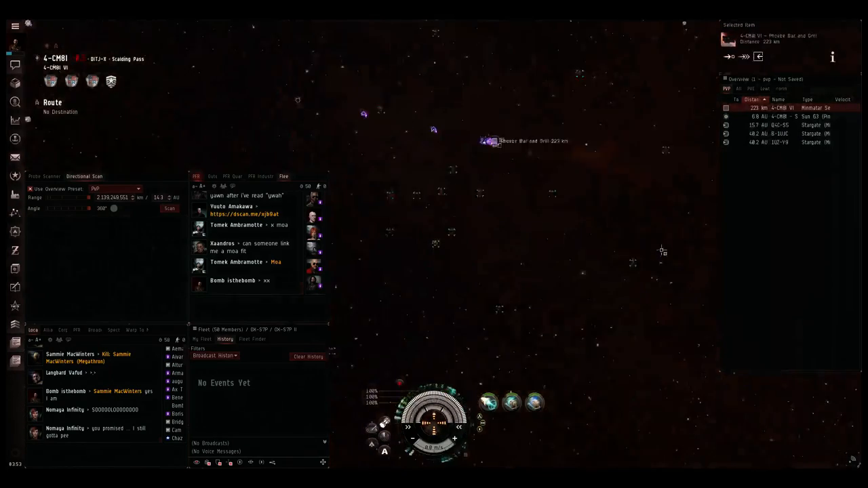
Warp with the fleet to the 4-CMBI I customs office.
click(743, 56)
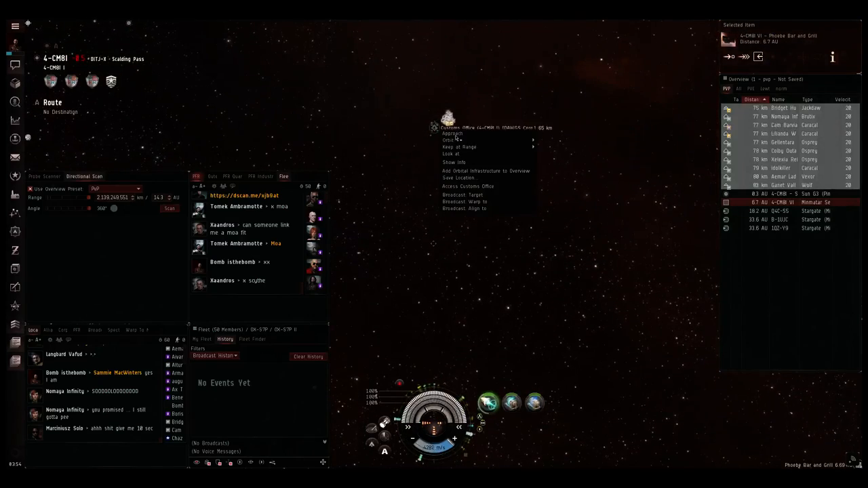
Orbit the customs office, then warp toward the planet 4-CMBI IV.
click(452, 139)
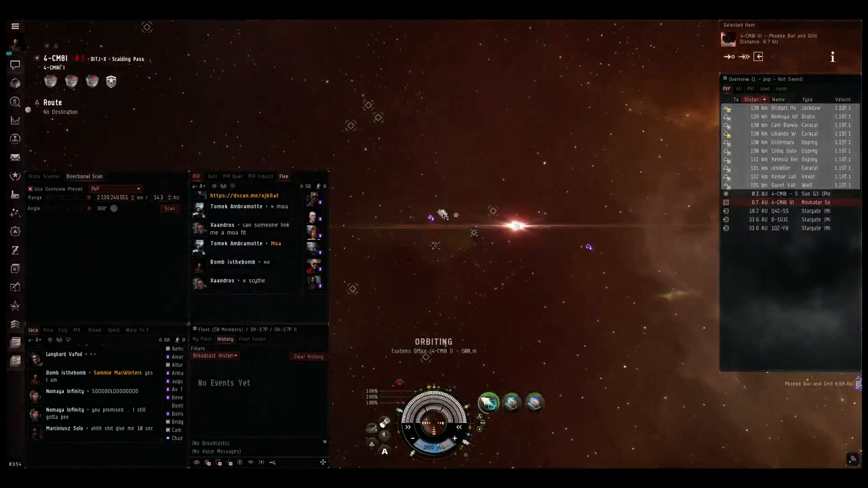
right_click(443, 224)
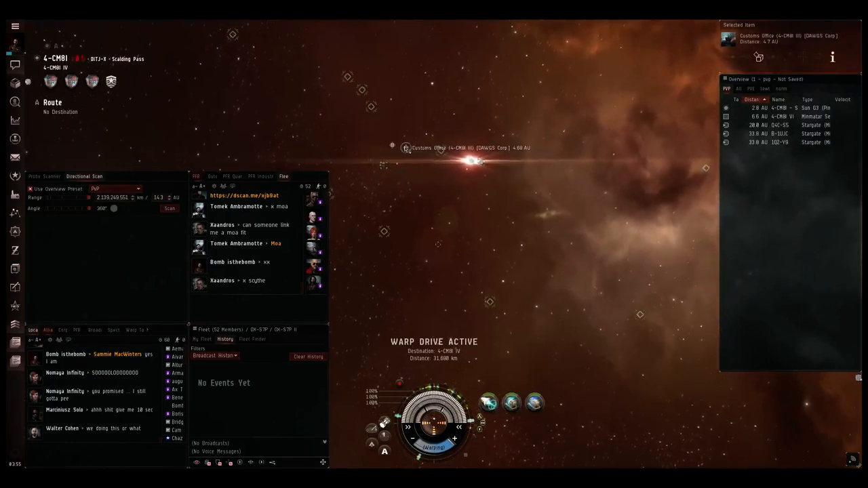
right_click(407, 148)
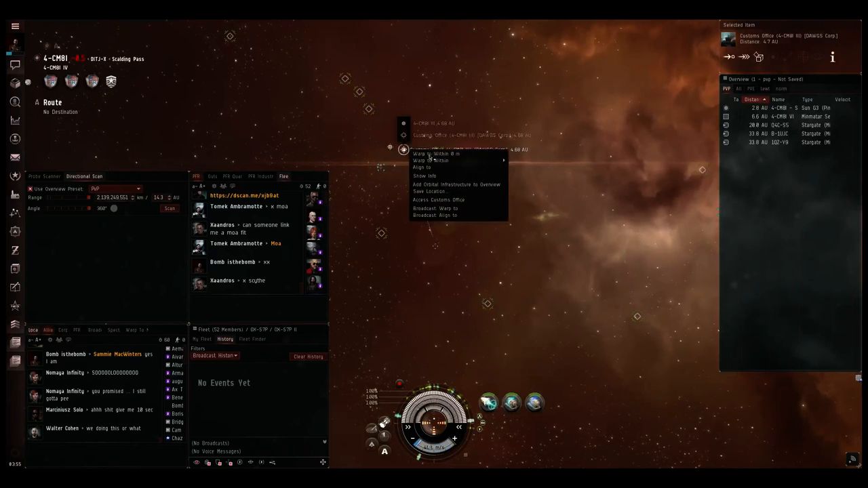
click(437, 154)
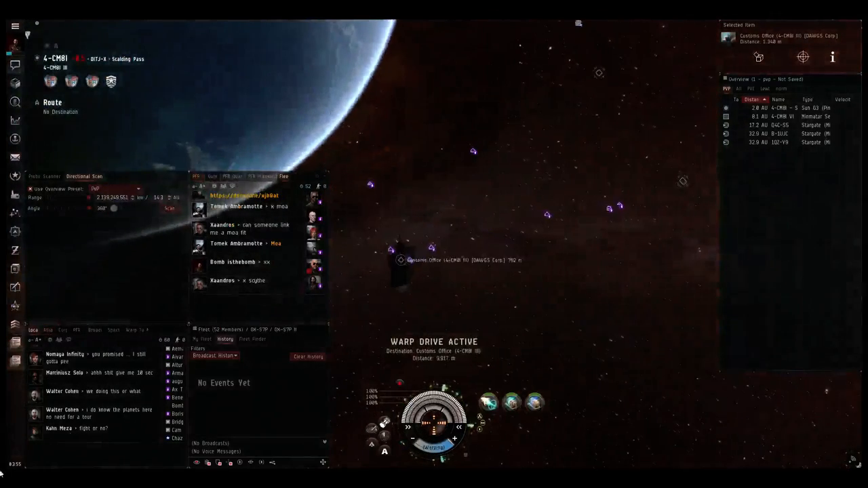
text(we're t)
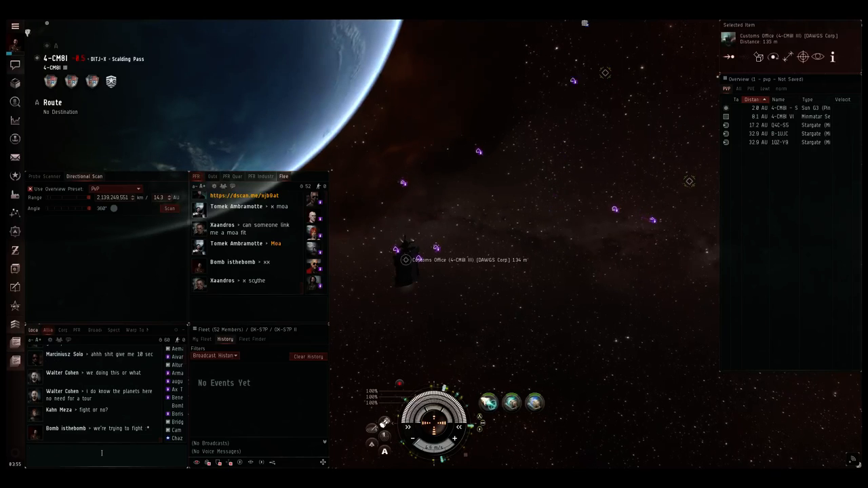
right_click(372, 127)
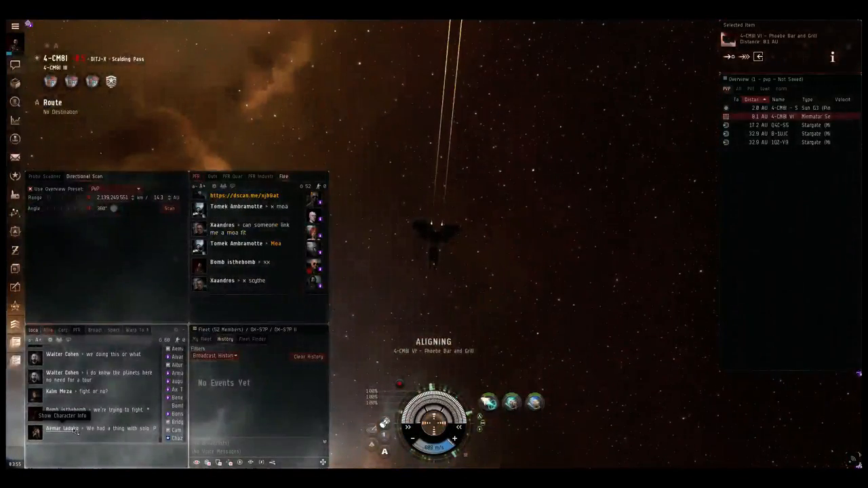
click(64, 415)
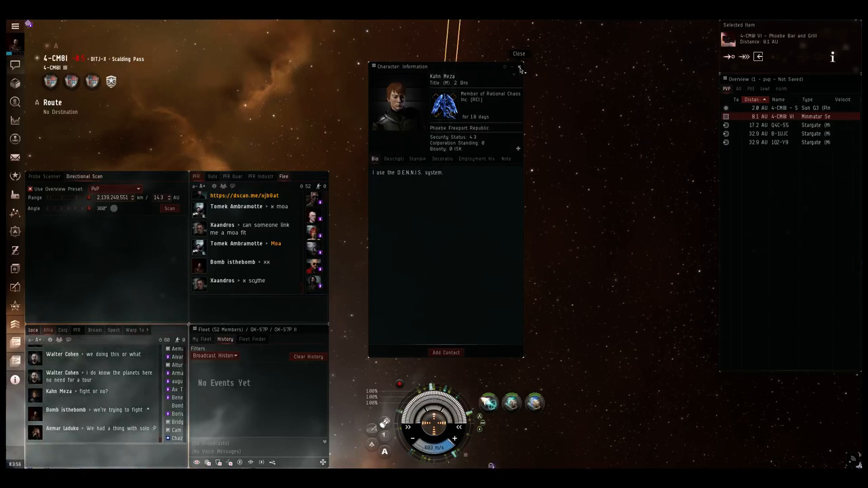
click(519, 53)
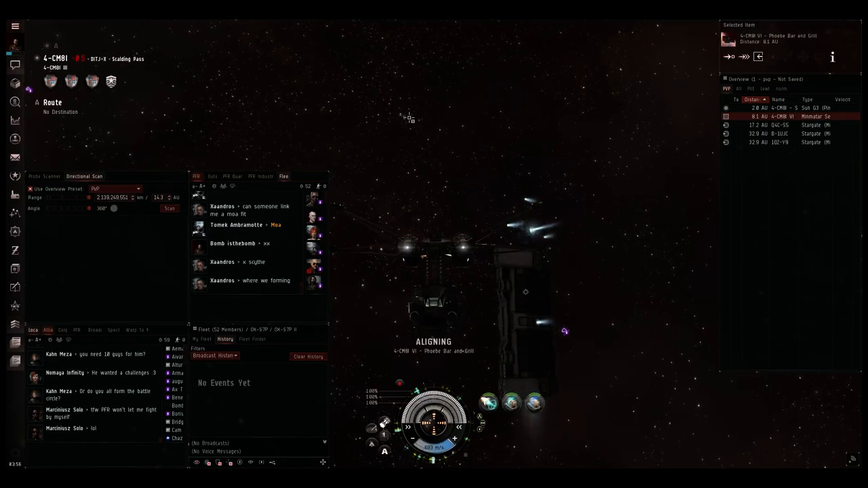
Jump through the stargate into 1QZ-Y9.
right_click(767, 142)
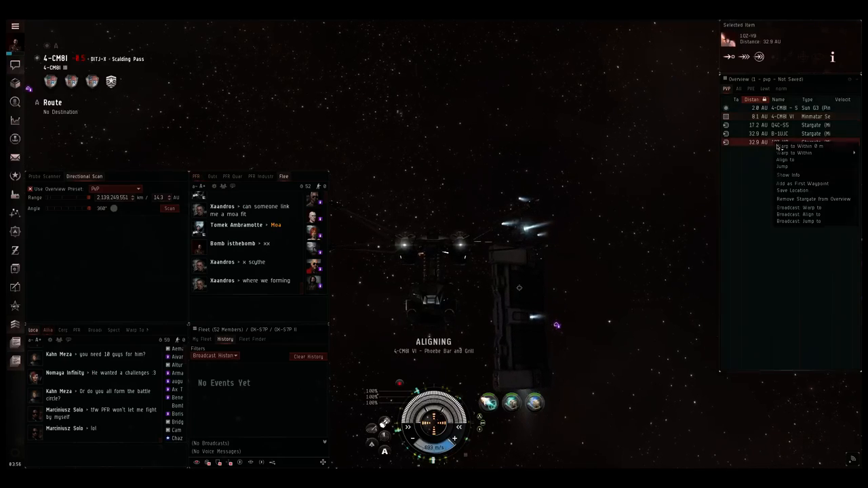
click(797, 146)
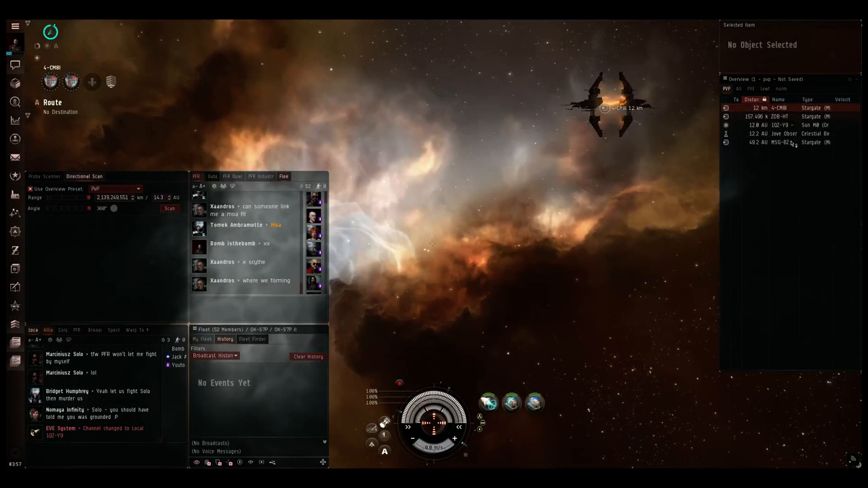
Jump back to 4-CMBI through the MSG-8Z stargate.
right_click(773, 143)
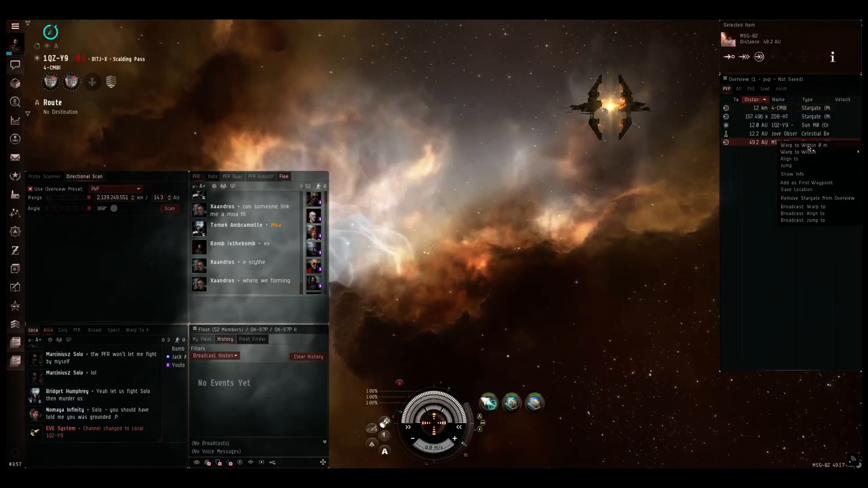
click(800, 145)
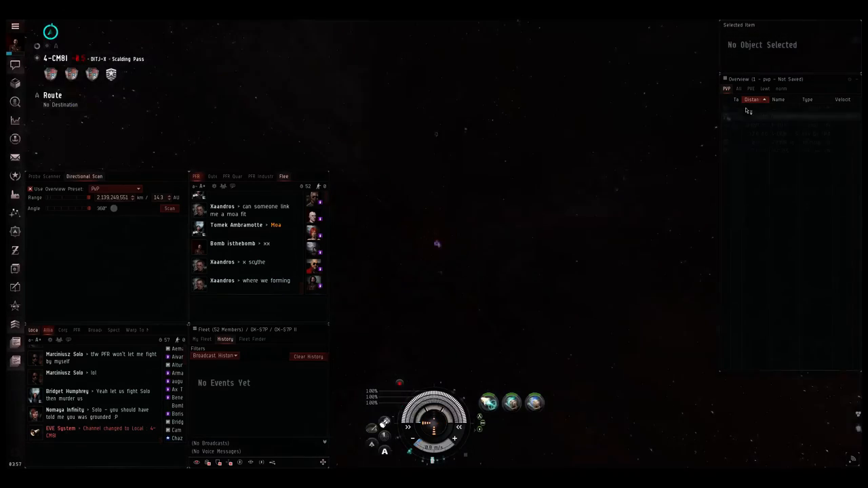
Return to 1QZ-Y9 and lock the Dominix from the Overview.
click(780, 108)
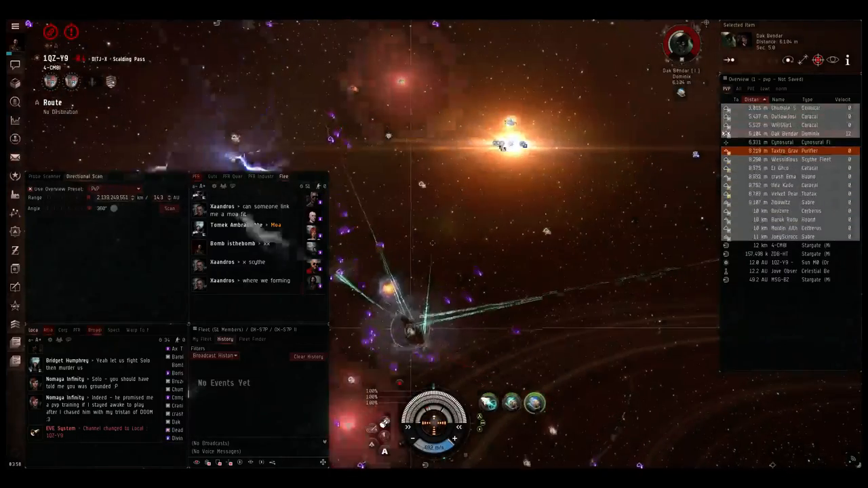
Issue orders on an object in space while the fleet kills the Dominix.
right_click(515, 145)
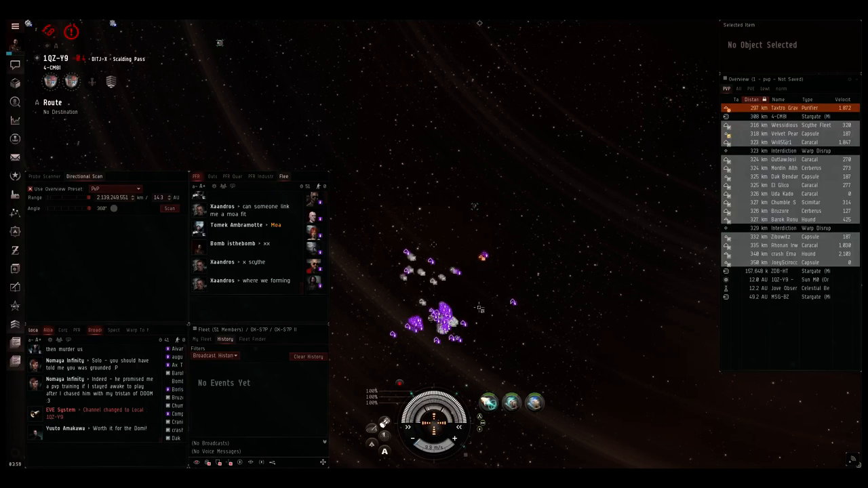
Orbit fleetmate ABACAB II -spare at 500 m and lock the enemy Scimitar.
right_click(441, 316)
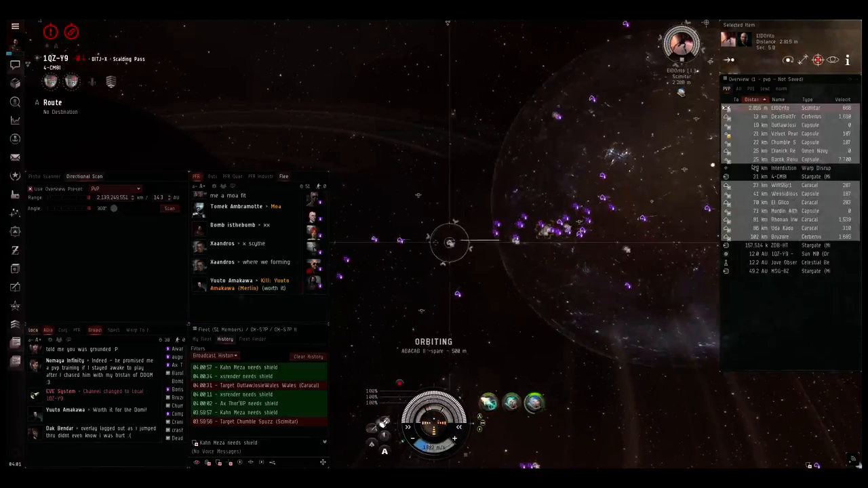
Approach the ABACAB II -spare wreck, check its contents, and close the loot window.
right_click(682, 45)
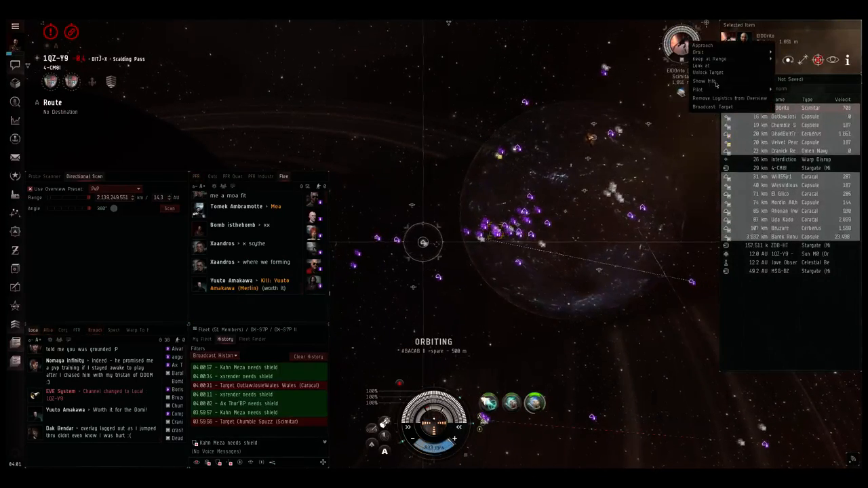
click(709, 72)
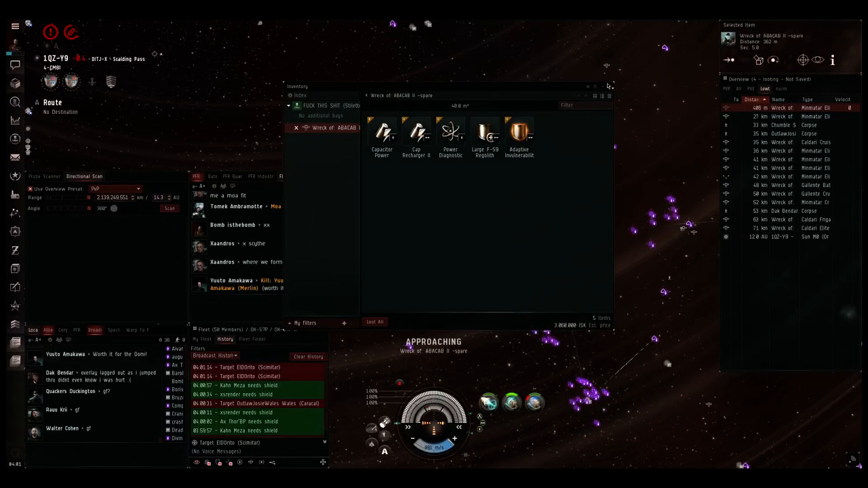
click(607, 86)
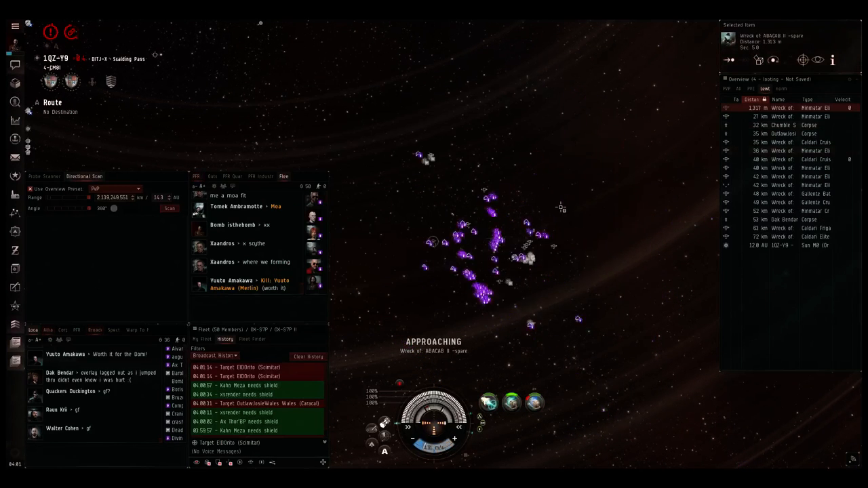